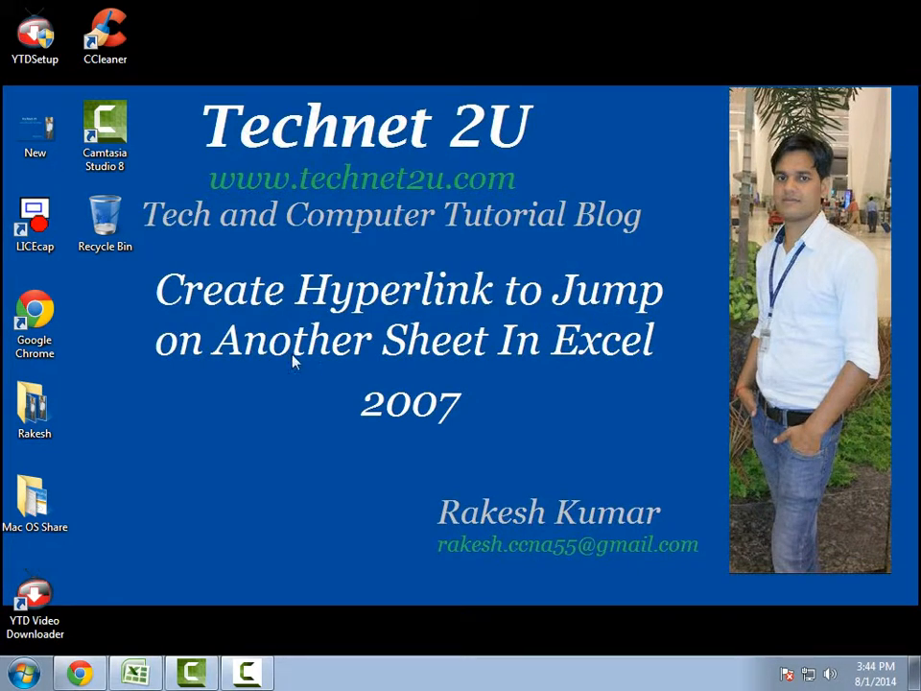
{"action": "mouse_move", "coordinate": [585, 368]}
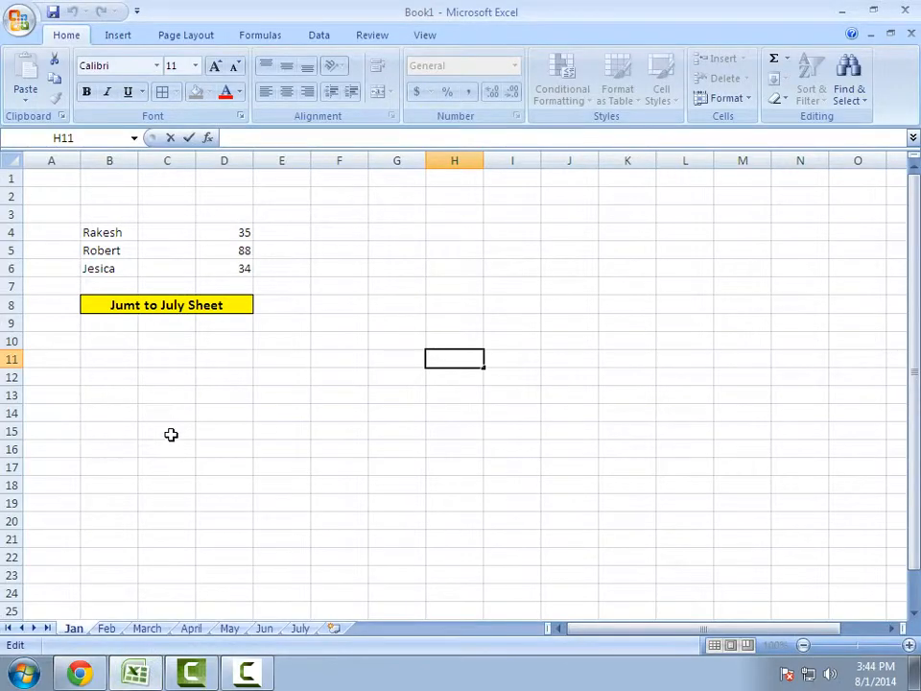
{"action": "mouse_move", "coordinate": [131, 315]}
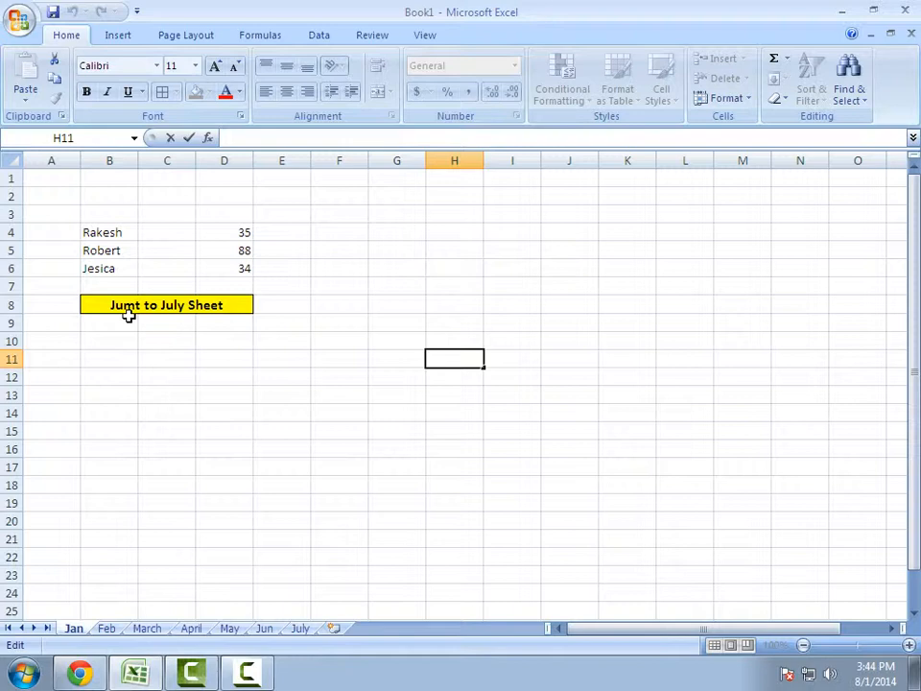
{"action": "mouse_move", "coordinate": [172, 315]}
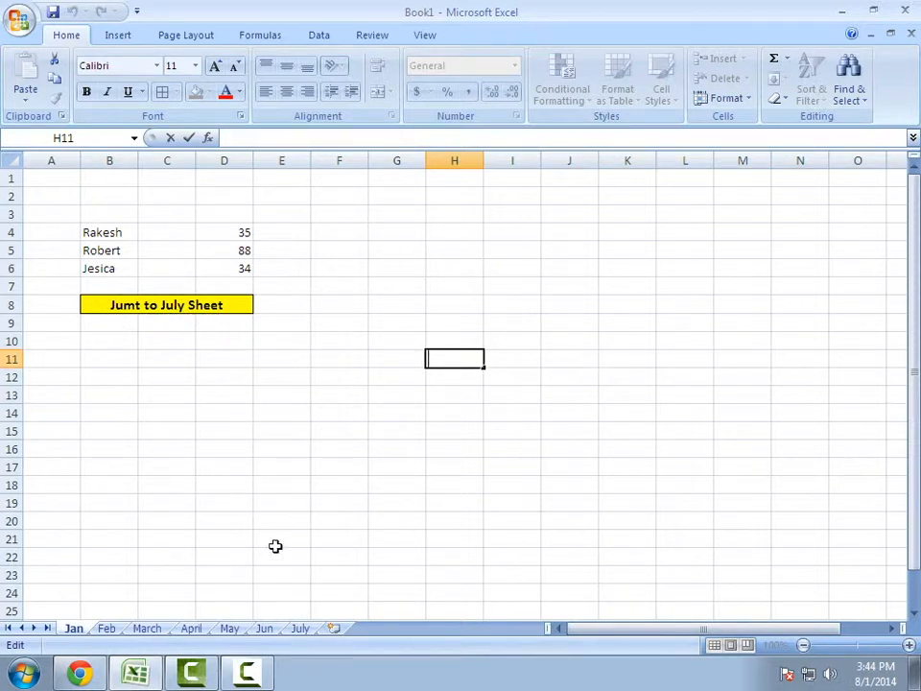
Start a hyperlink on cell B8 holding 'Jumt to July Sheet'
{"action": "left_click", "coordinate": [165, 303]}
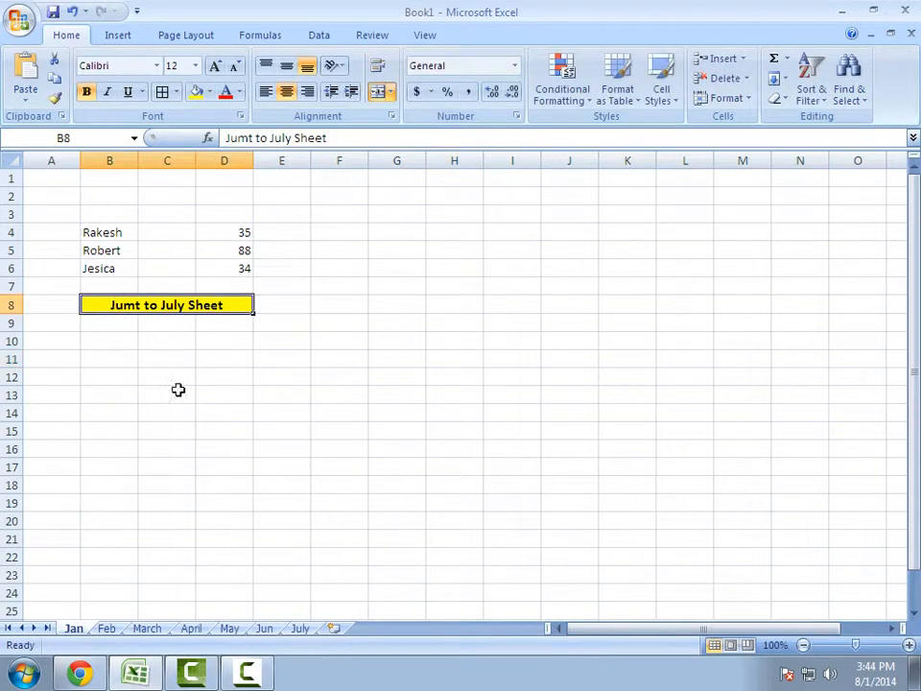
{"action": "mouse_move", "coordinate": [192, 403]}
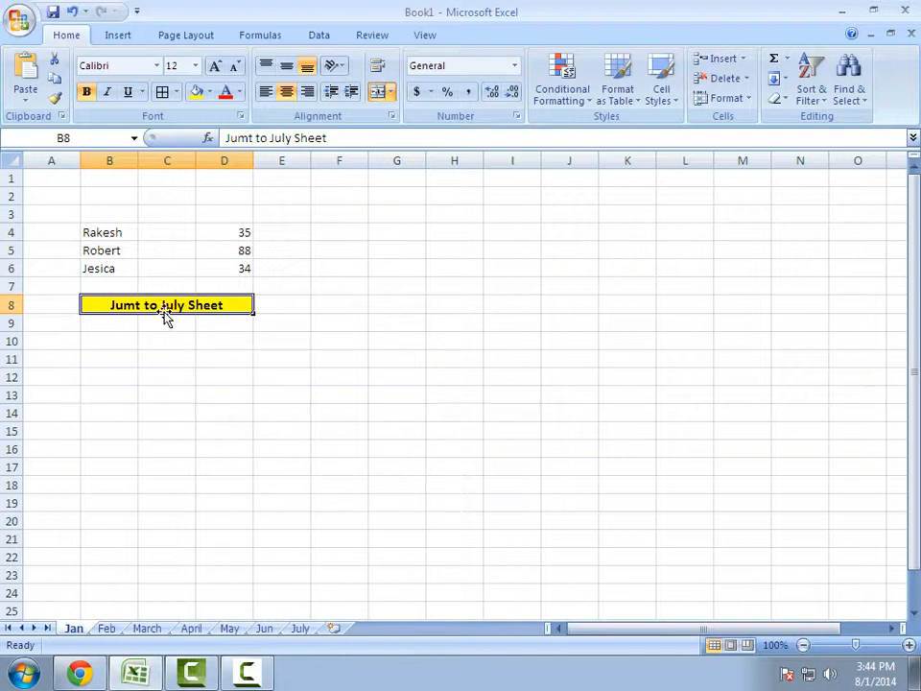
{"action": "mouse_move", "coordinate": [207, 309]}
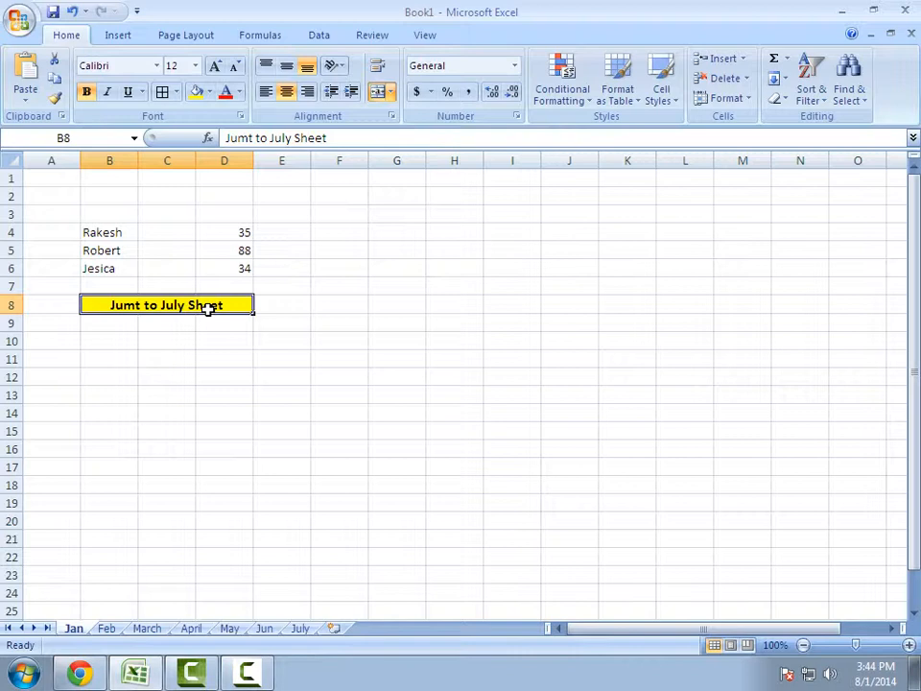
{"action": "mouse_move", "coordinate": [106, 319]}
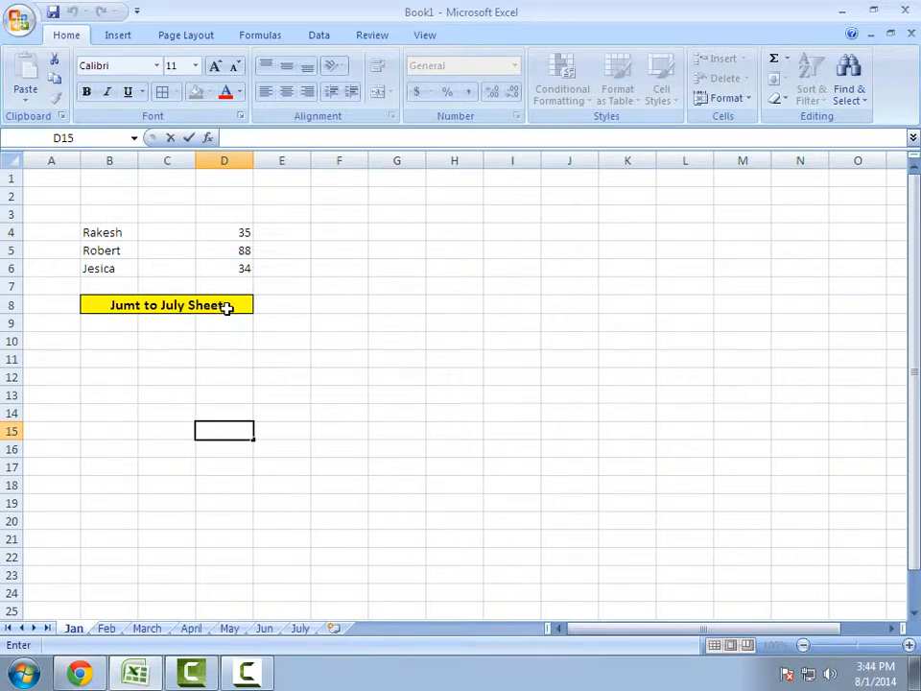
{"action": "right_click", "coordinate": [168, 303]}
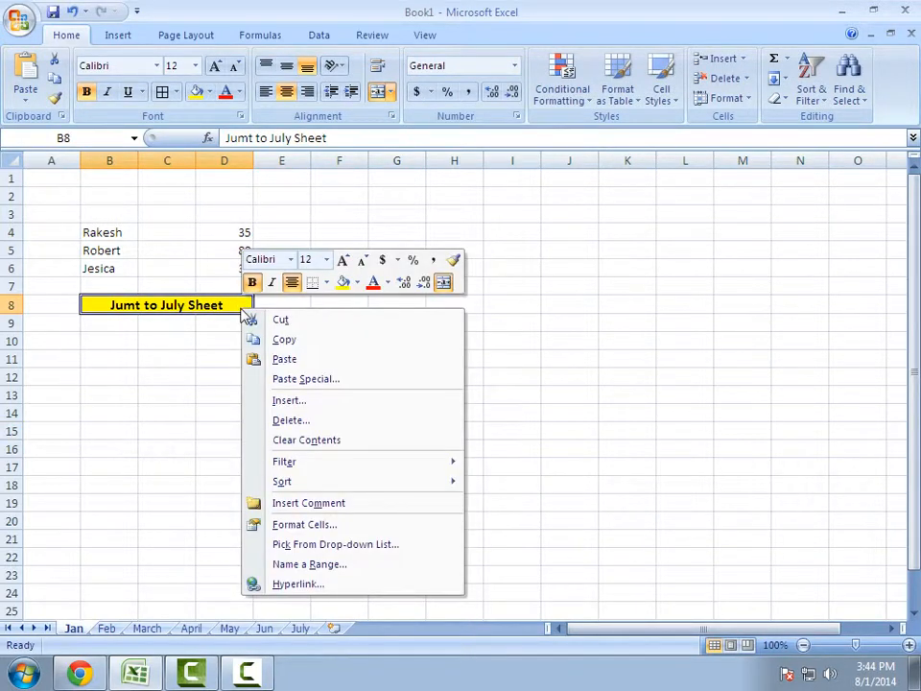
{"action": "mouse_move", "coordinate": [300, 584]}
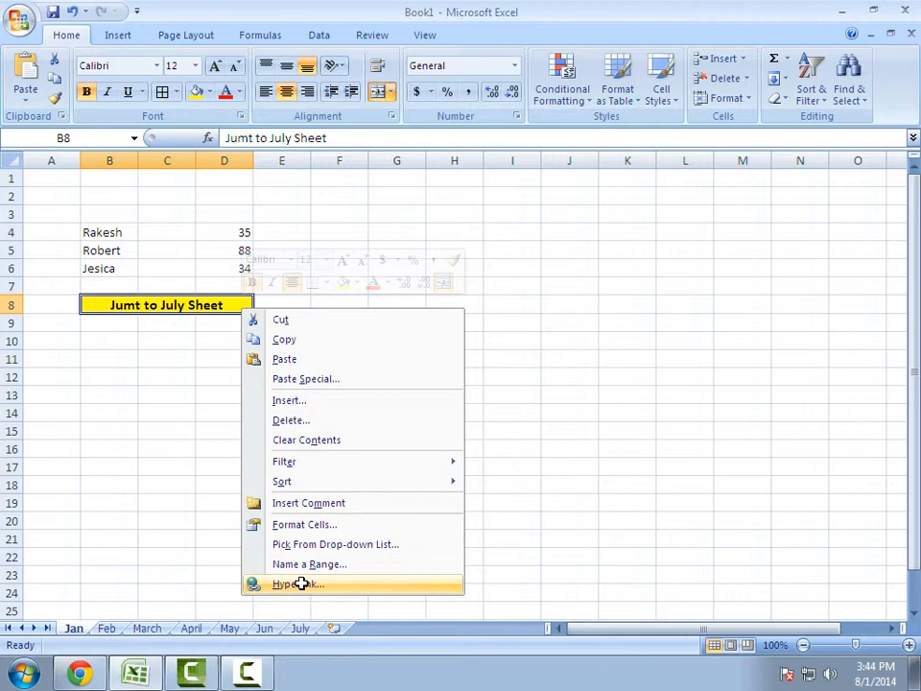
{"action": "left_click", "coordinate": [297, 584]}
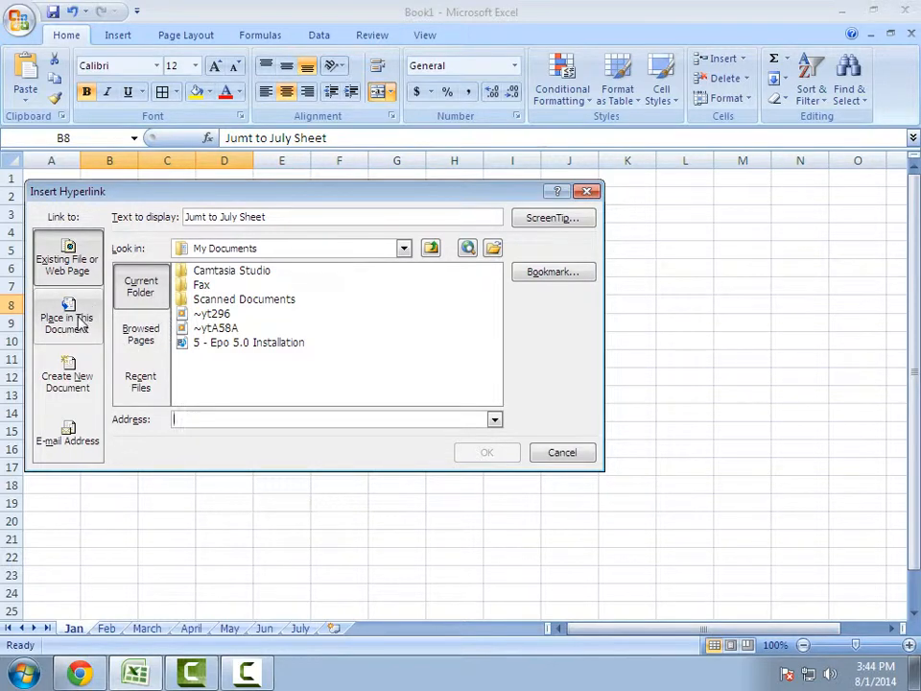
Target Place in This Document and choose the July sheet as the cell reference
{"action": "left_click", "coordinate": [67, 316]}
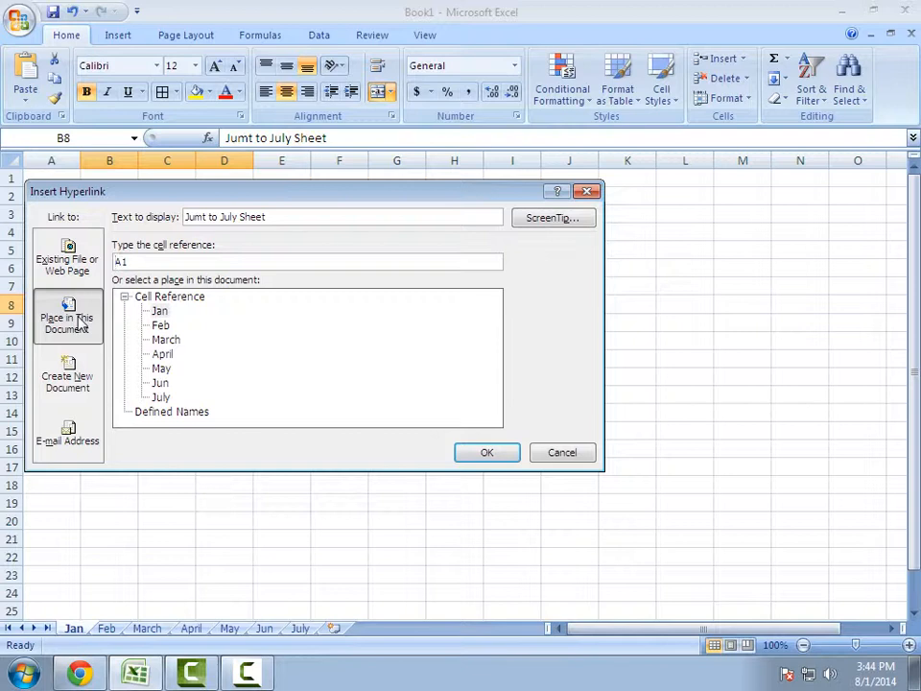
{"action": "left_click", "coordinate": [161, 397]}
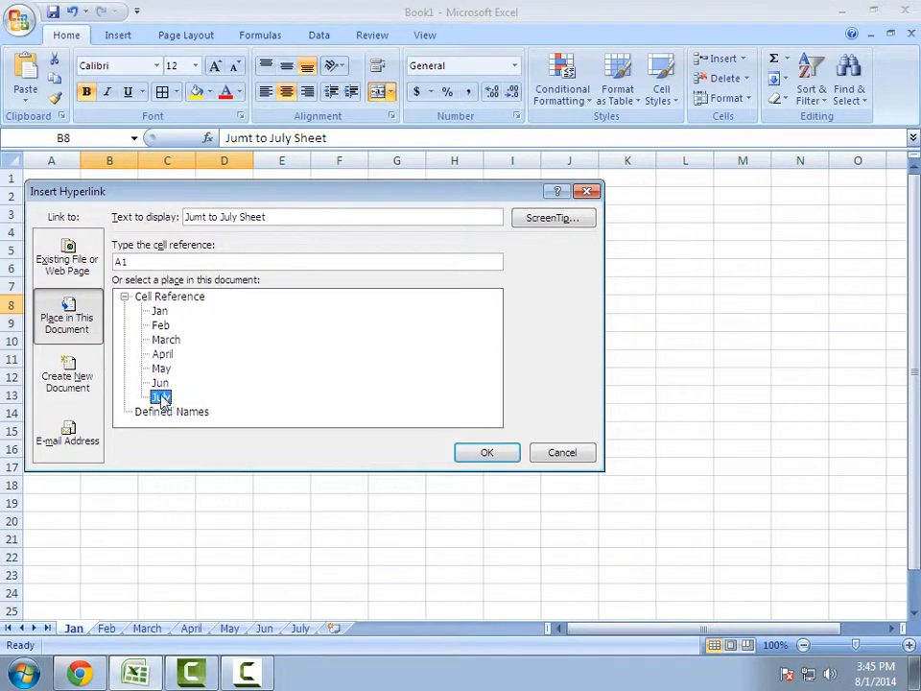
{"action": "left_click", "coordinate": [161, 398]}
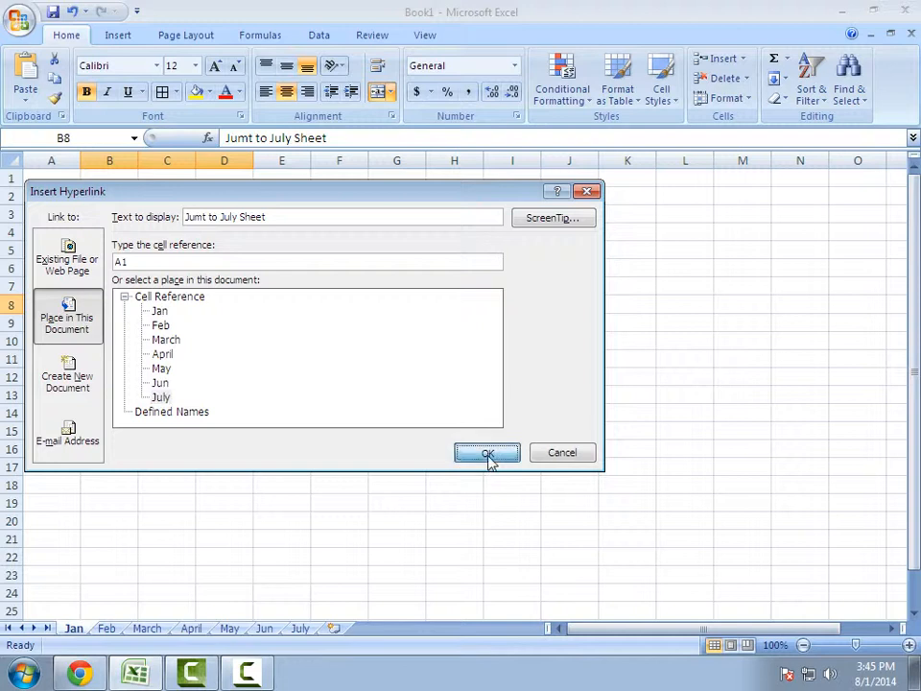
Confirm the B8 hyperlink and follow it to land on the July sheet
{"action": "left_click", "coordinate": [486, 453]}
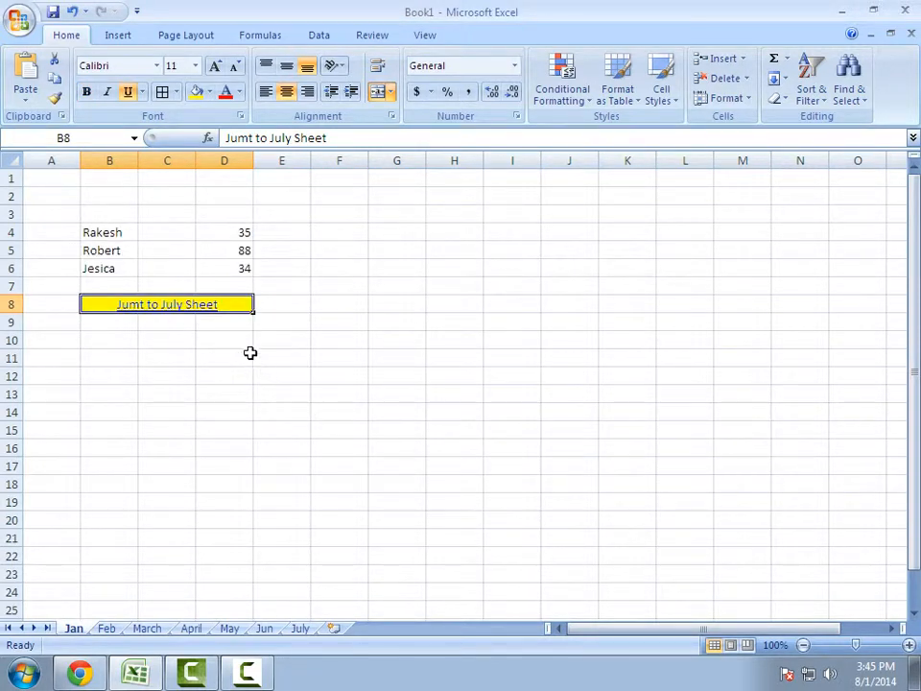
{"action": "mouse_move", "coordinate": [238, 325]}
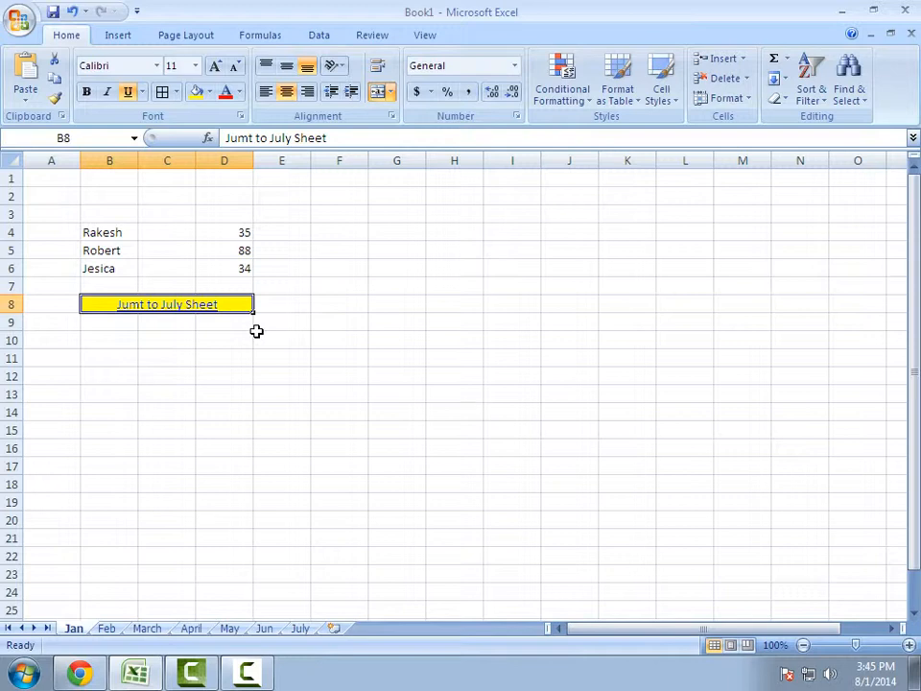
{"action": "mouse_move", "coordinate": [223, 303]}
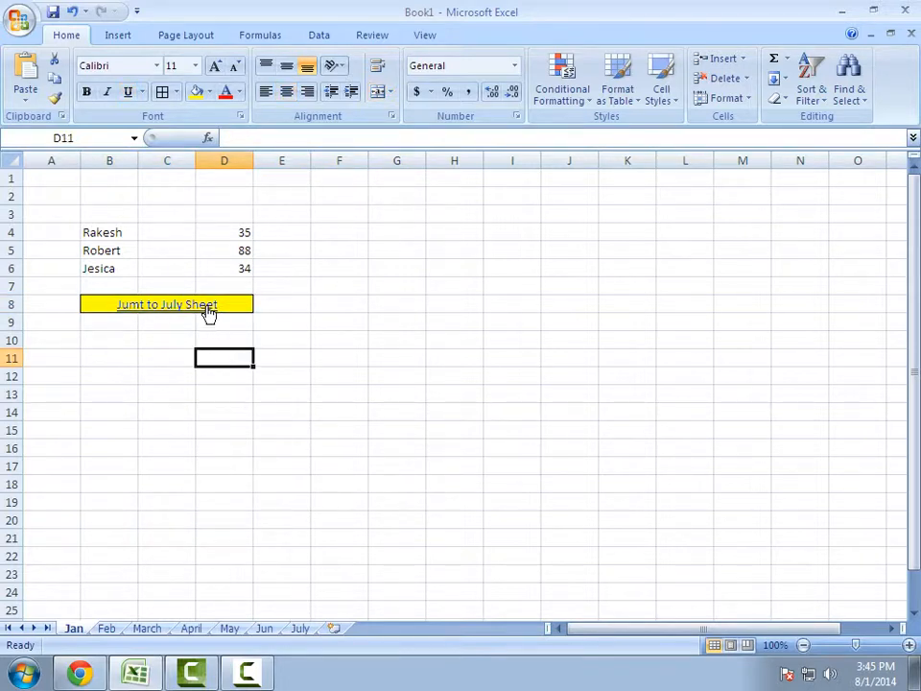
{"action": "left_click", "coordinate": [165, 303]}
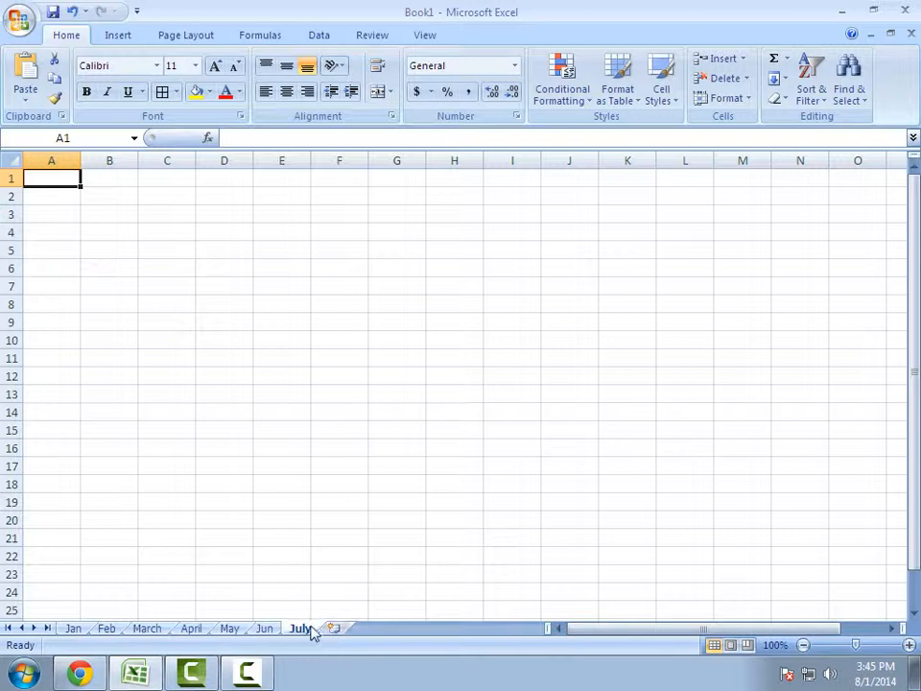